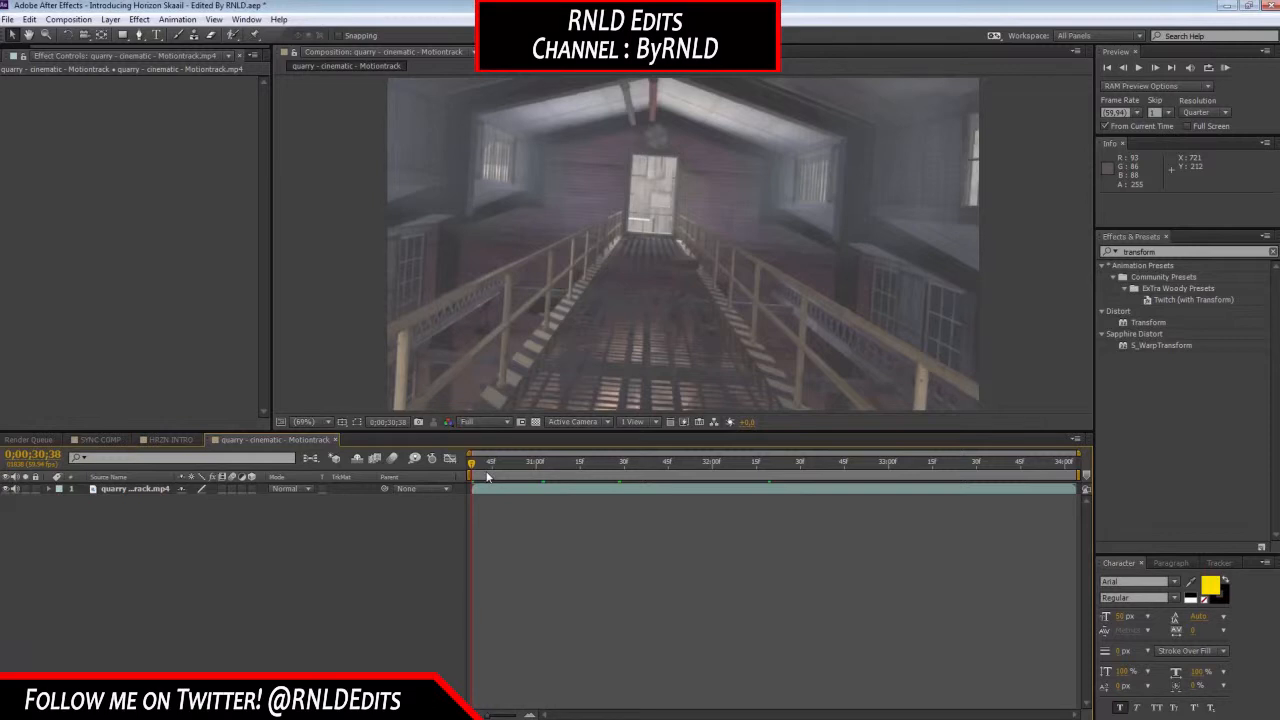
mouse_move(491, 471)
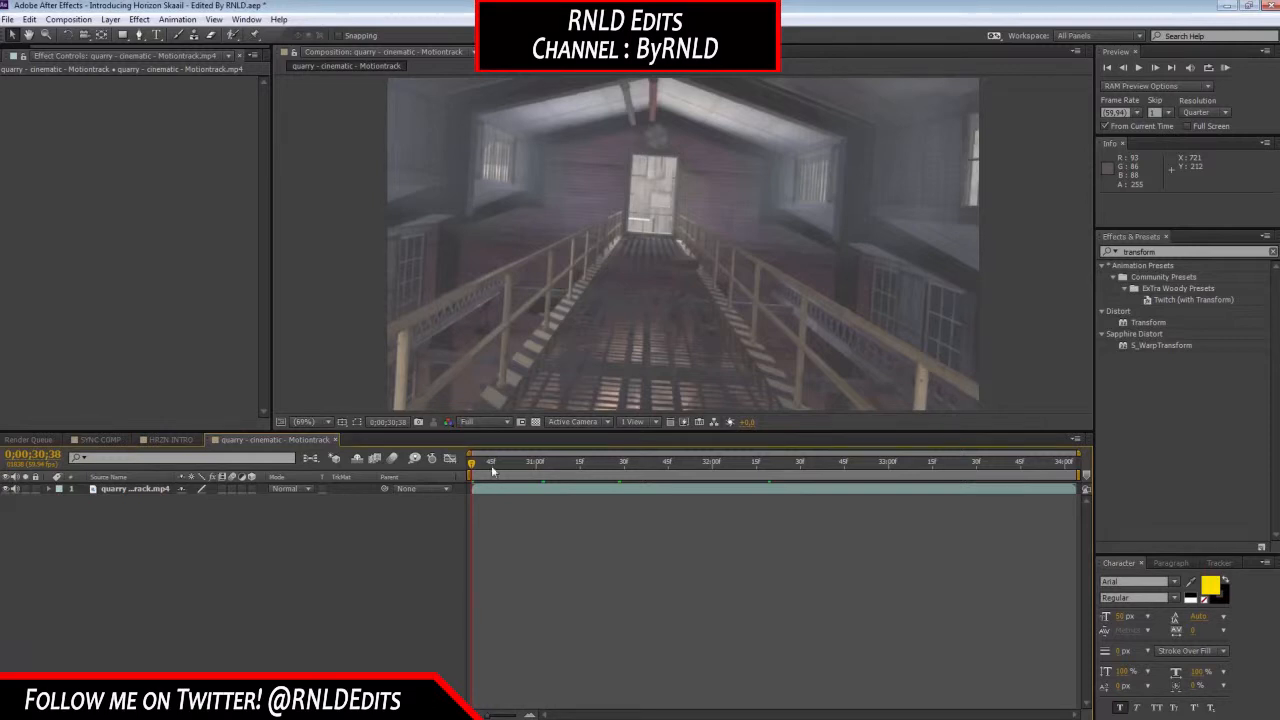
Set the current time to 0;00;31;00 and select the quarry footage layer.
click(535, 462)
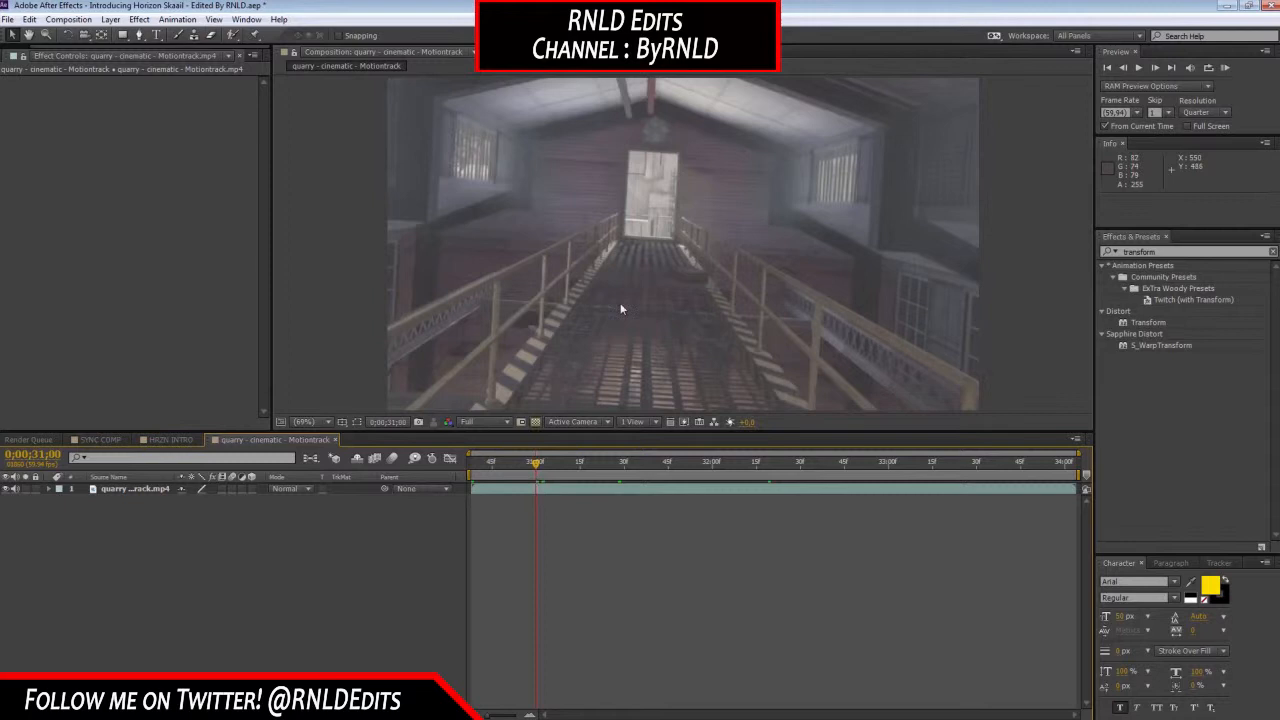
mouse_move(597, 258)
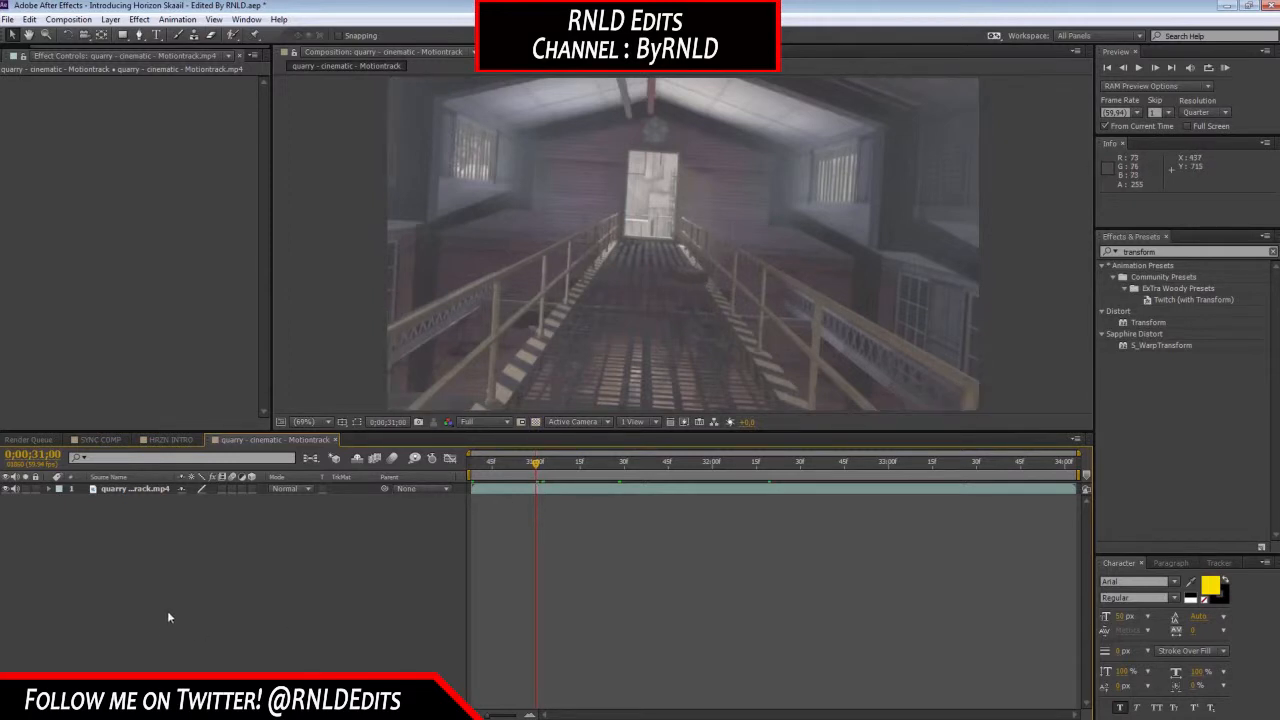
click(135, 489)
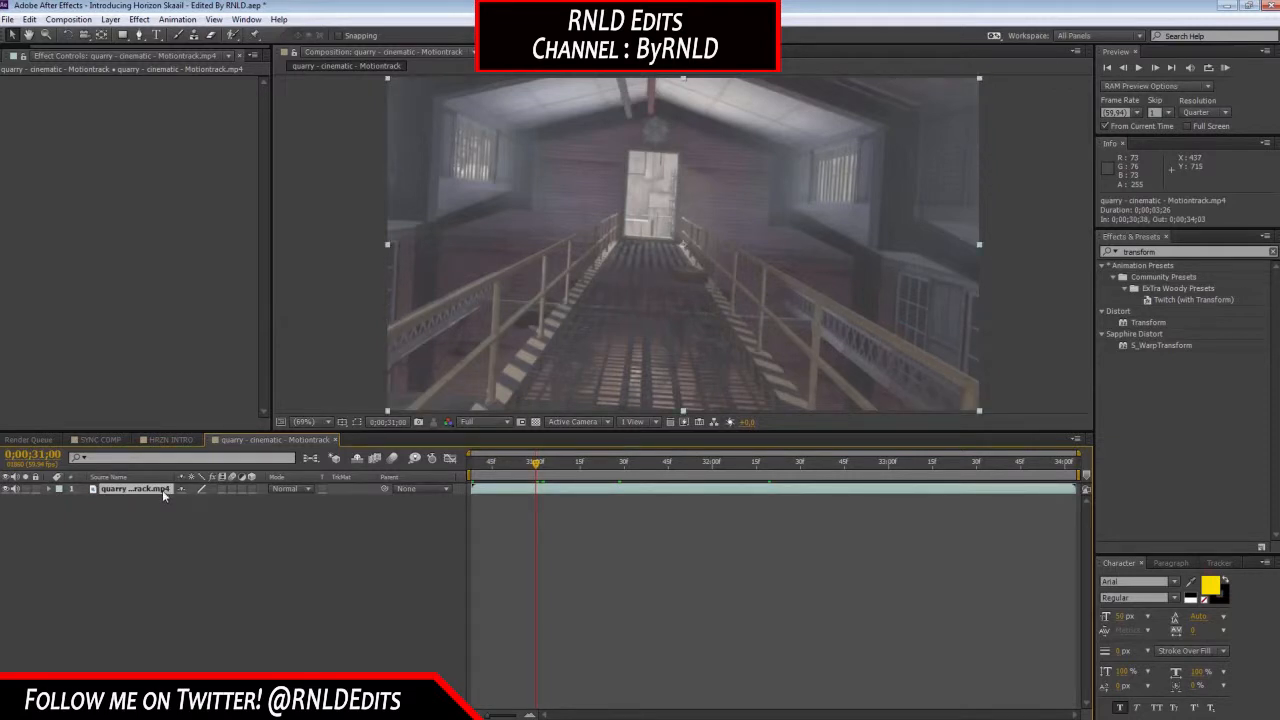
Apply Track Camera to the quarry footage layer from its context menu.
right_click(130, 489)
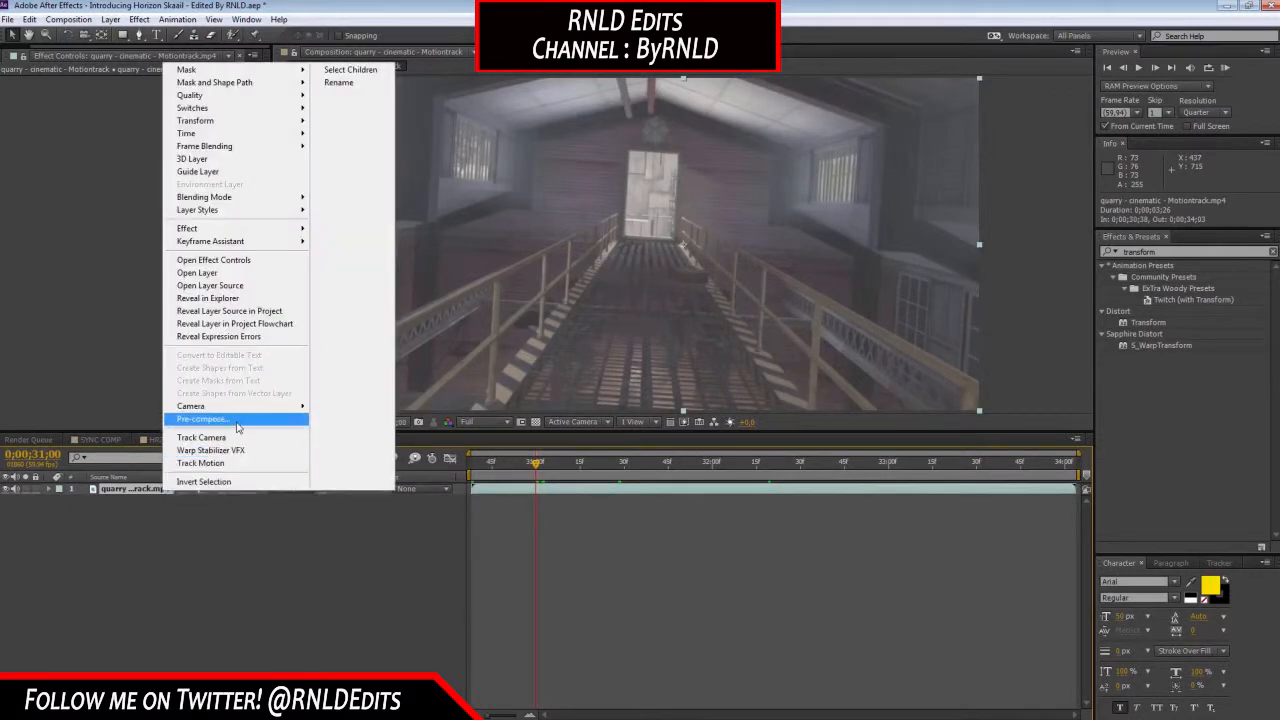
mouse_move(237, 440)
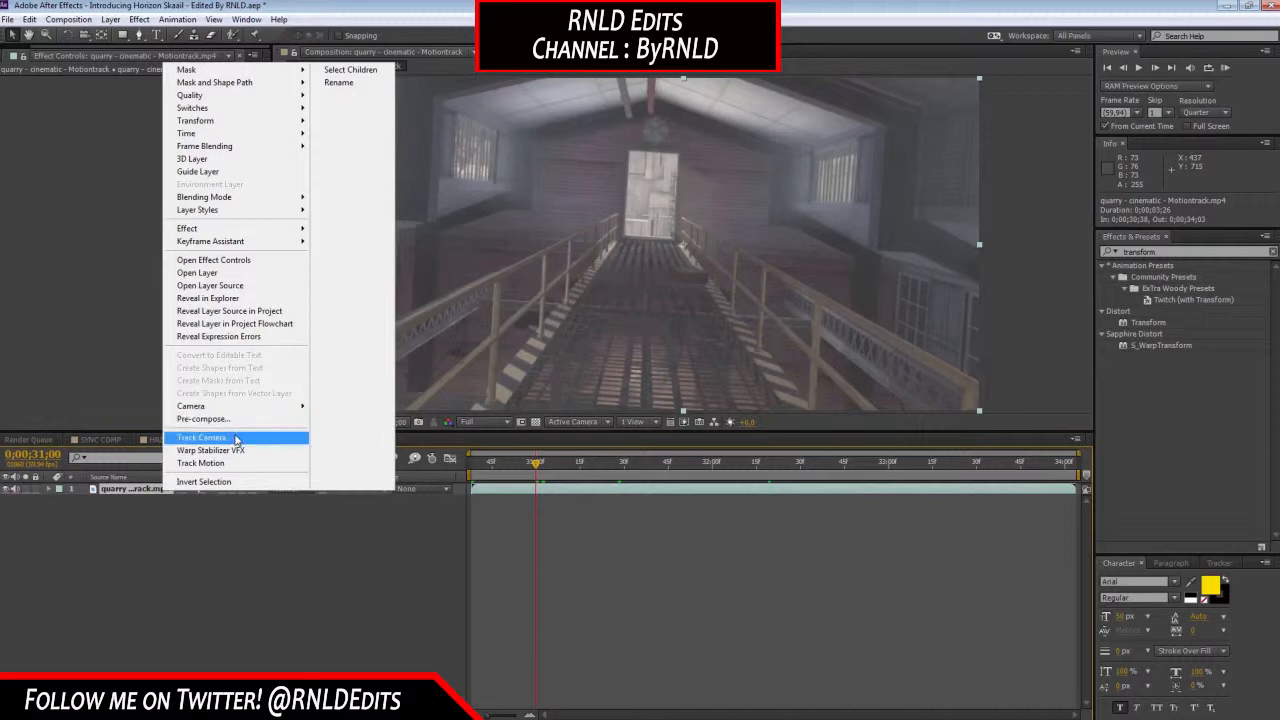
click(201, 437)
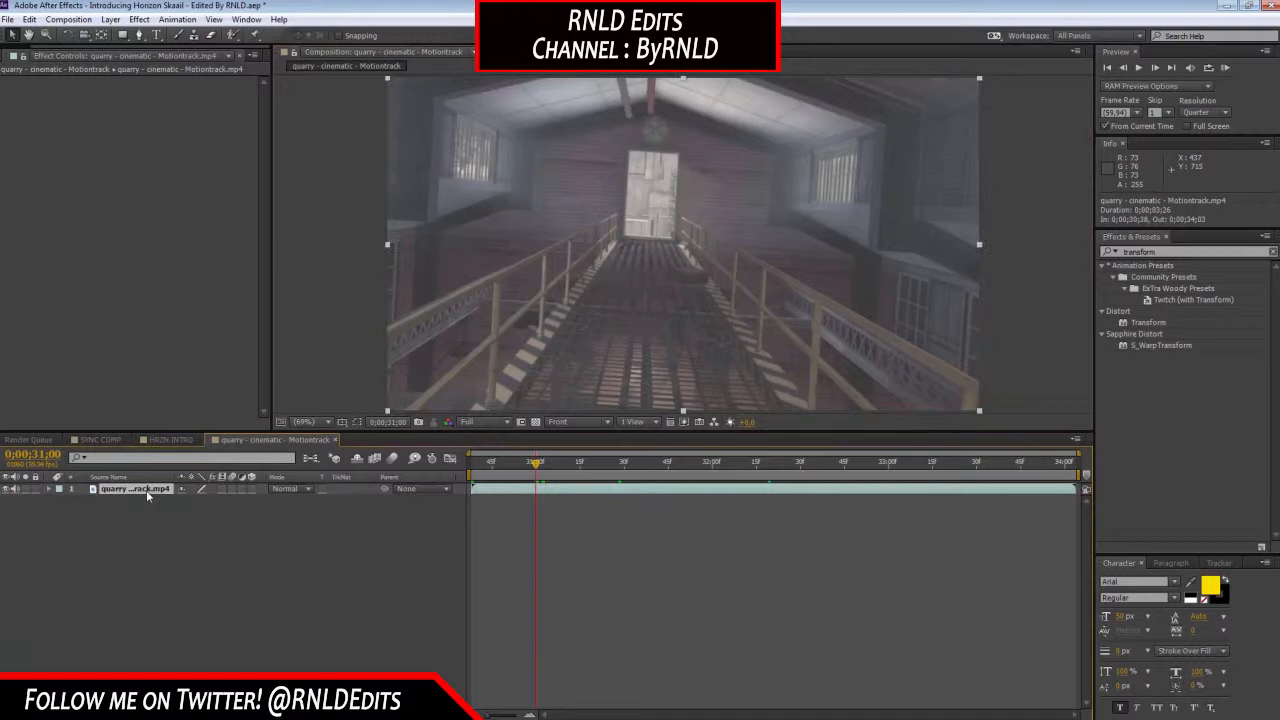
click(167, 440)
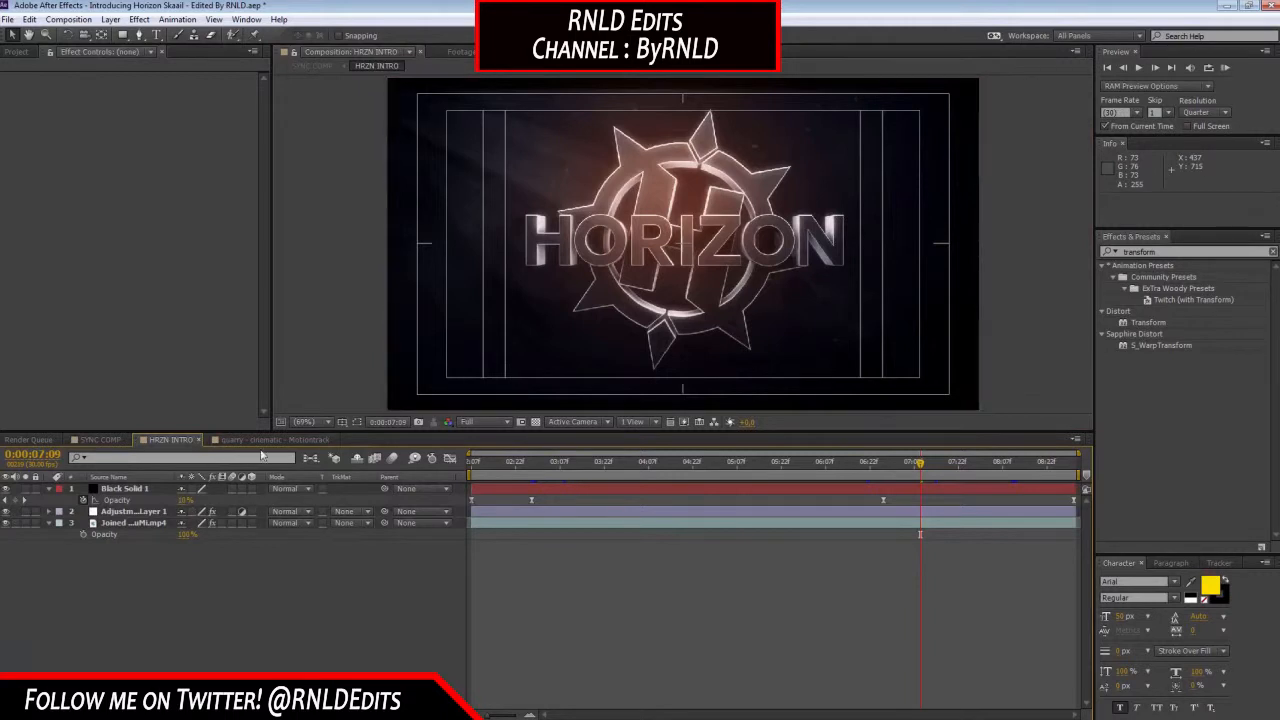
Return to the quarry composition and let the 3D Camera Tracker analysis complete.
click(247, 439)
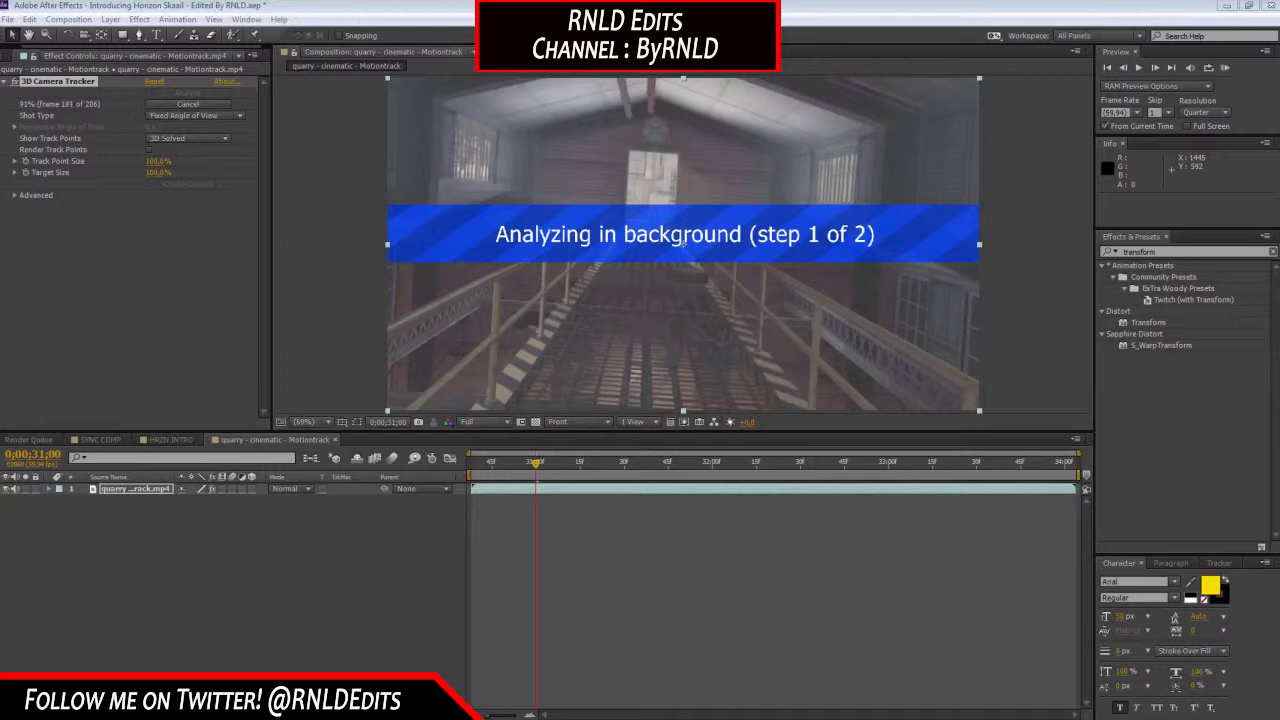
mouse_move(240, 179)
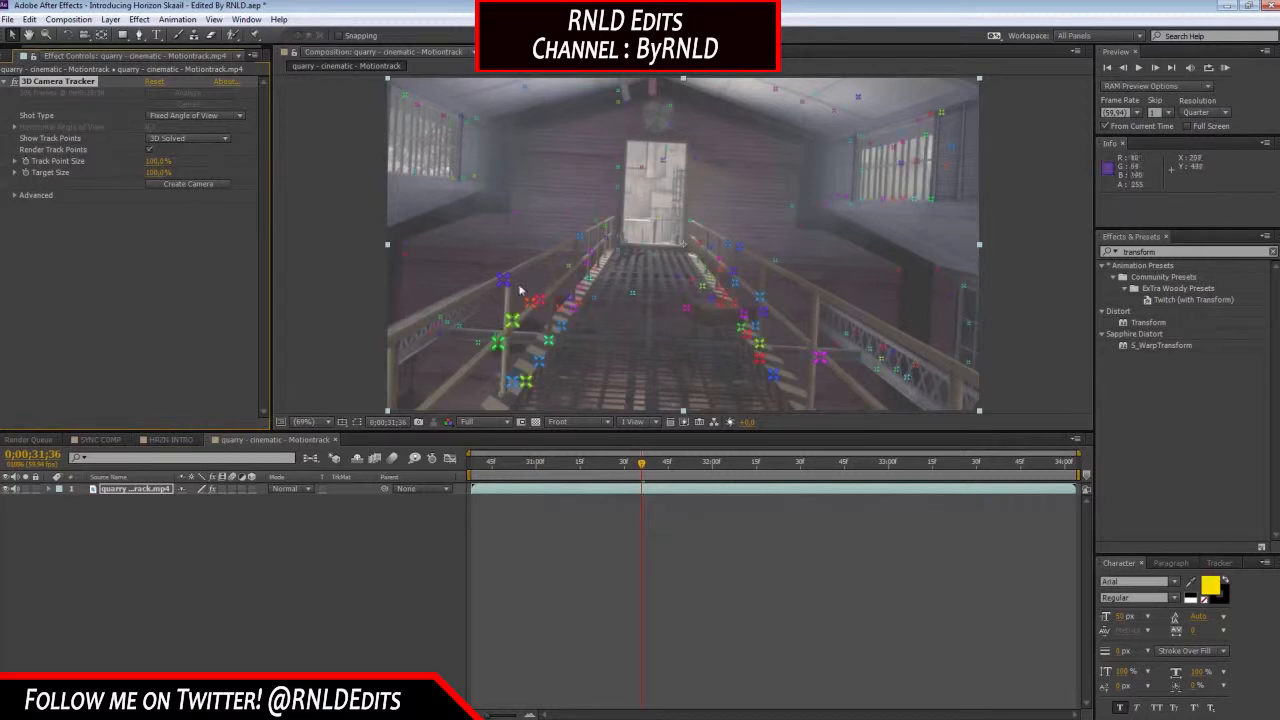
Move to 0;00;31;17 and switch the 3D View from Front to Active Camera.
click(585, 461)
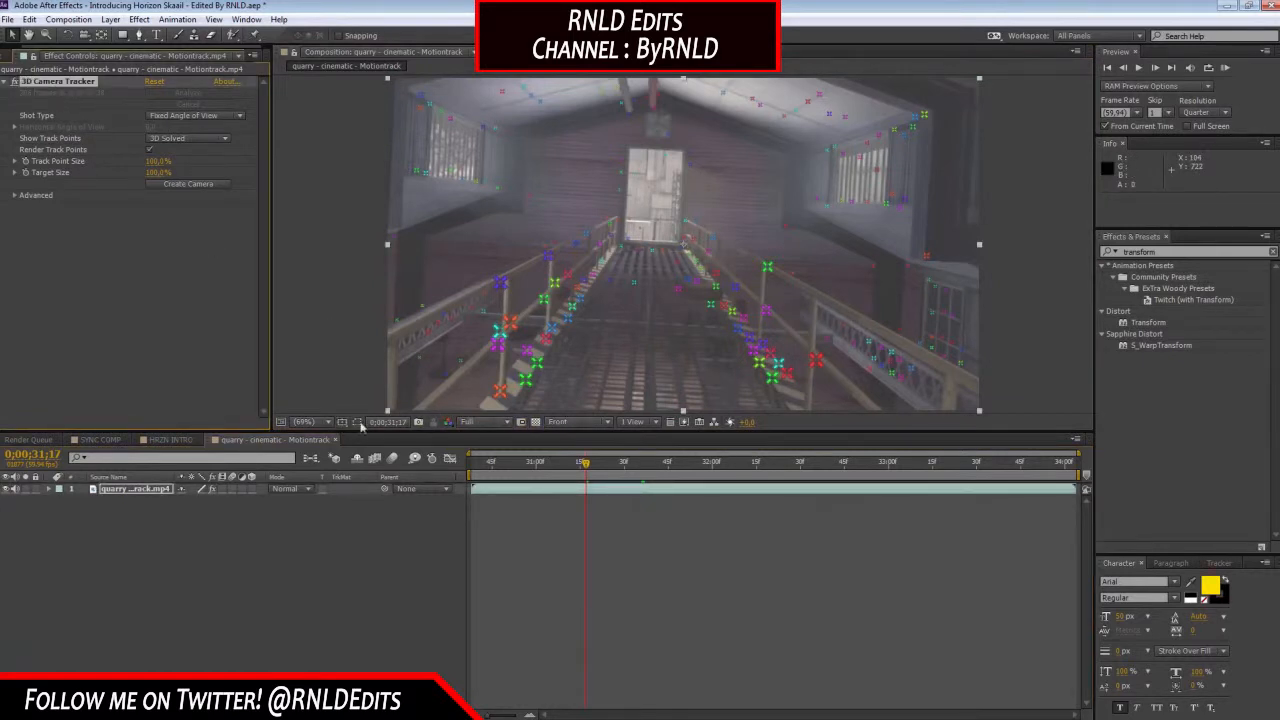
click(575, 421)
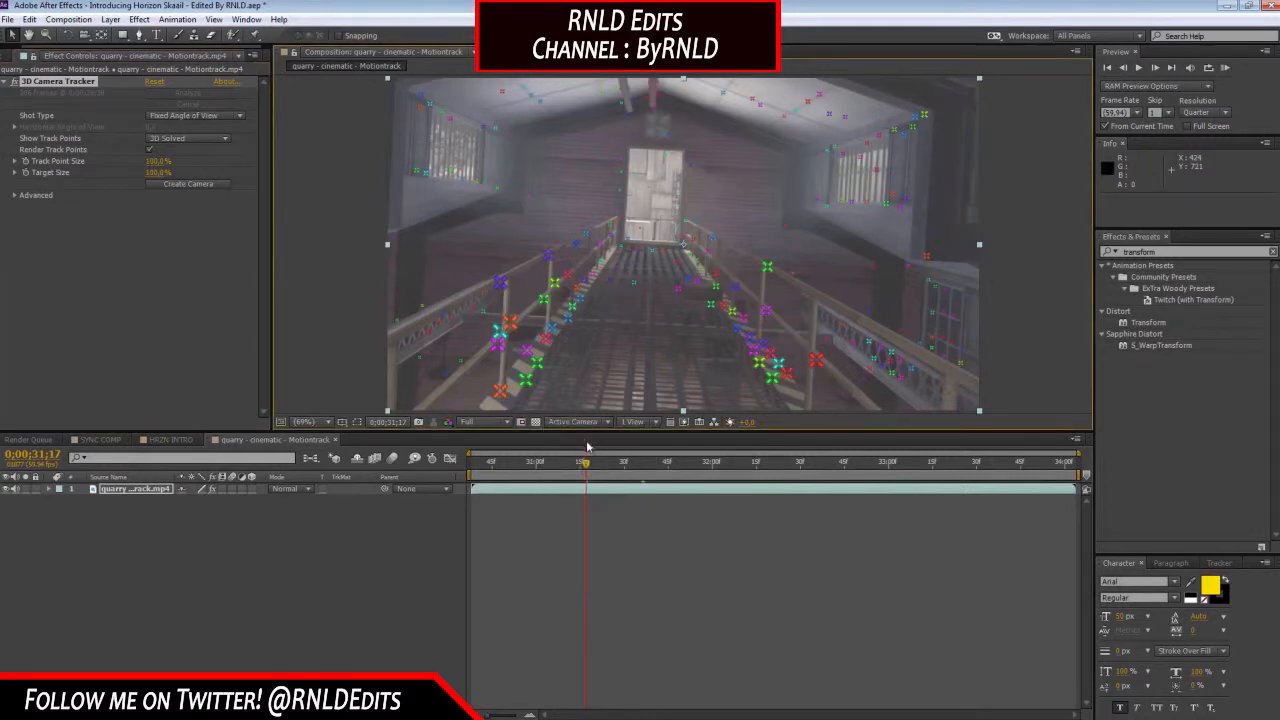
Scrub the time indicator to 0;00;32;17, checking track points follow the walkway and walls.
drag(585, 461, 620, 461)
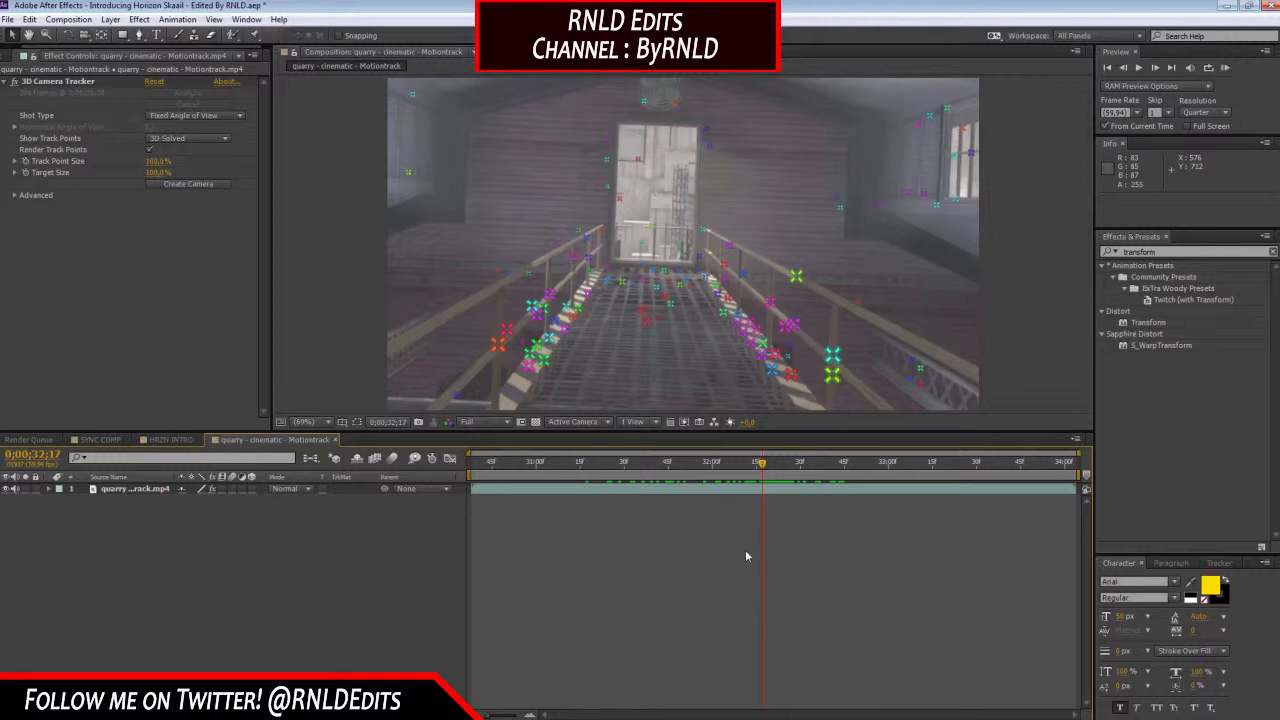
mouse_move(746, 560)
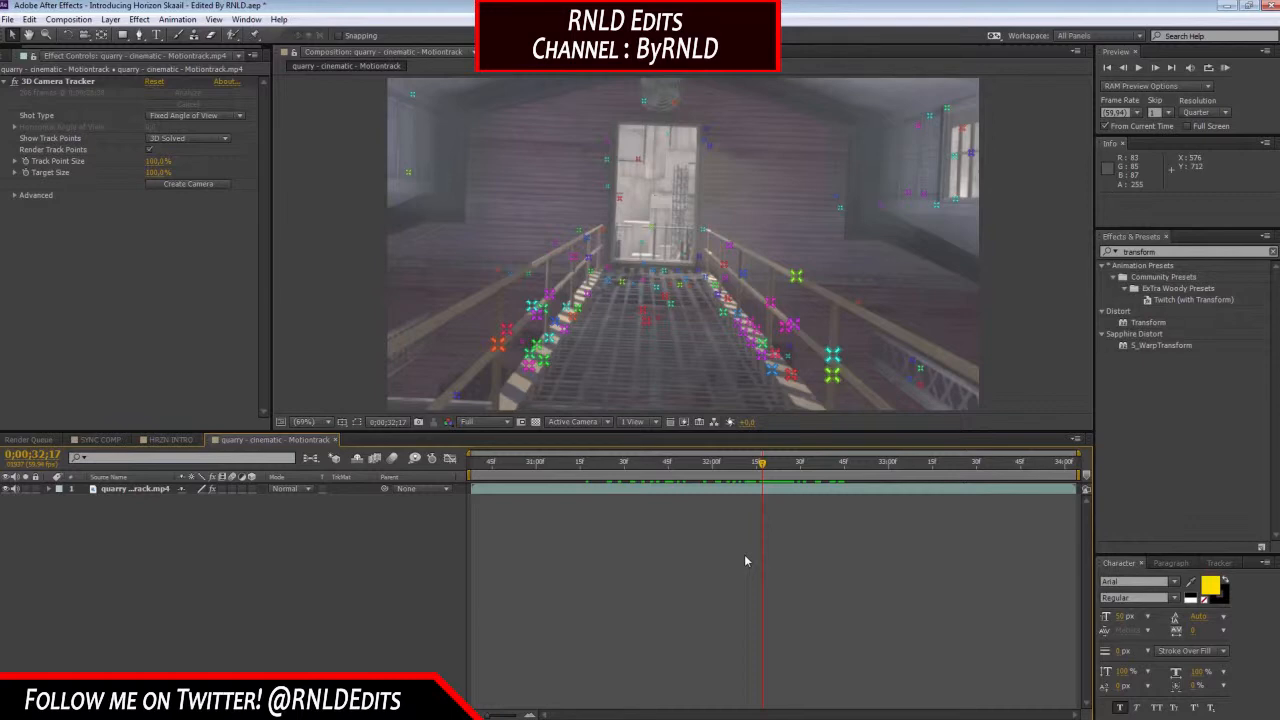
mouse_move(1060, 535)
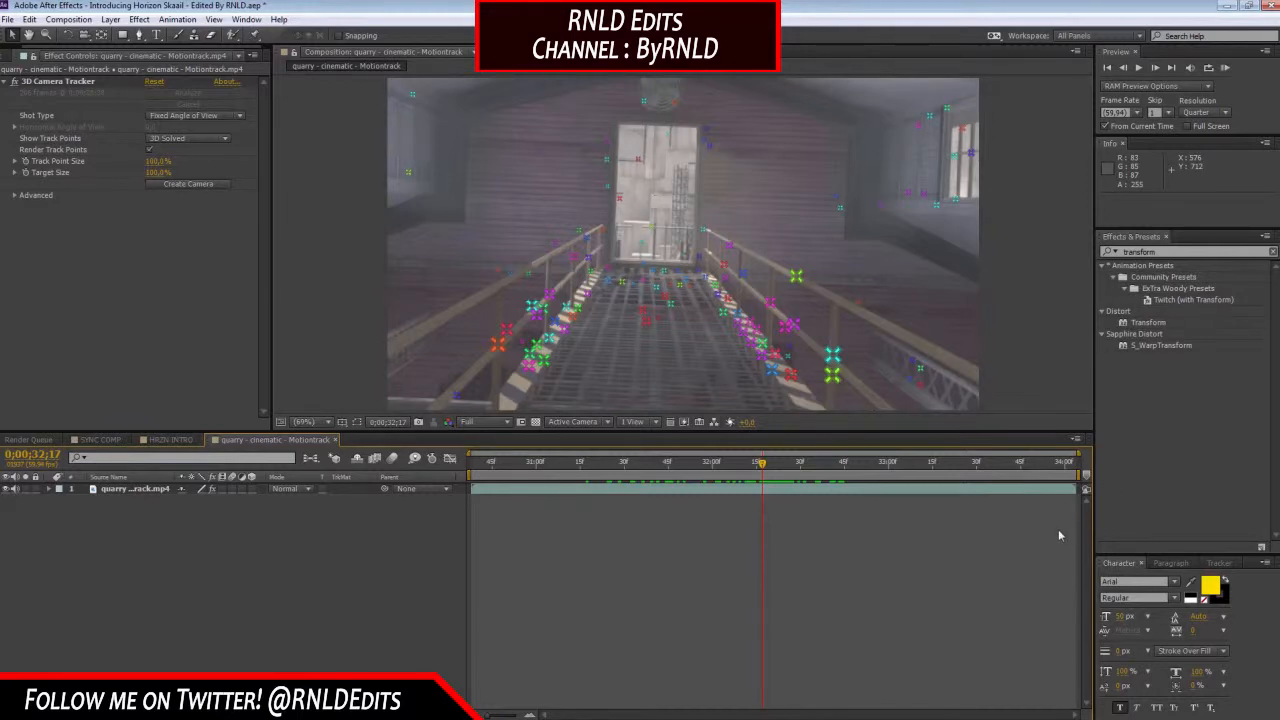